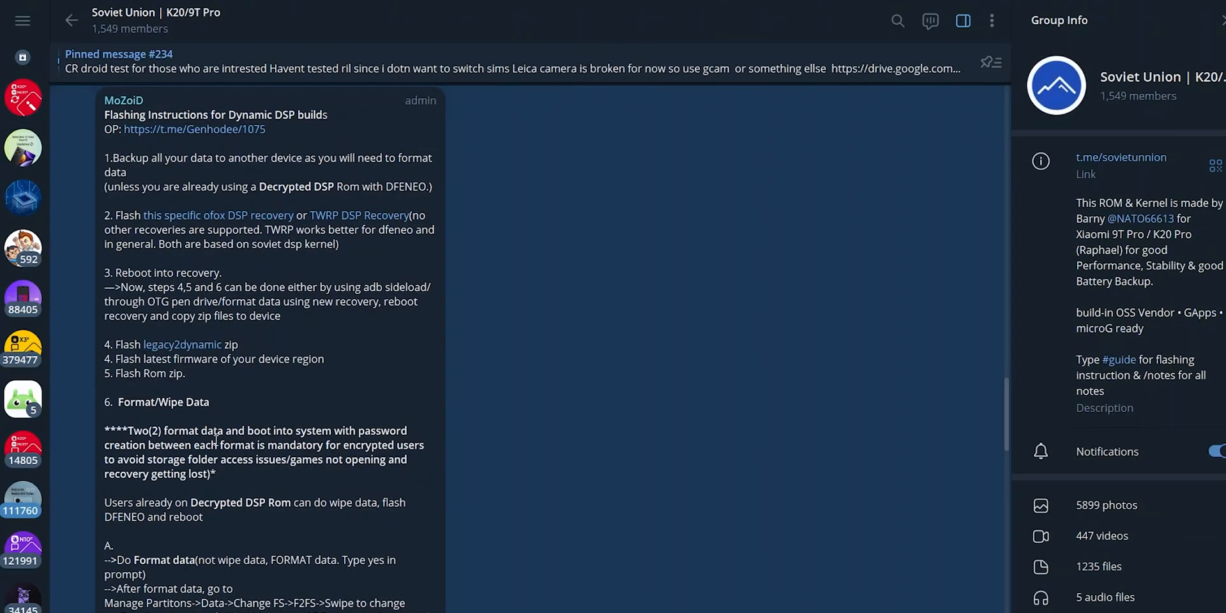
# - Open the Unofficial Ofox Recovery 12.1 download link and confirm opening the GitHub release
pyautogui.scroll(-3)
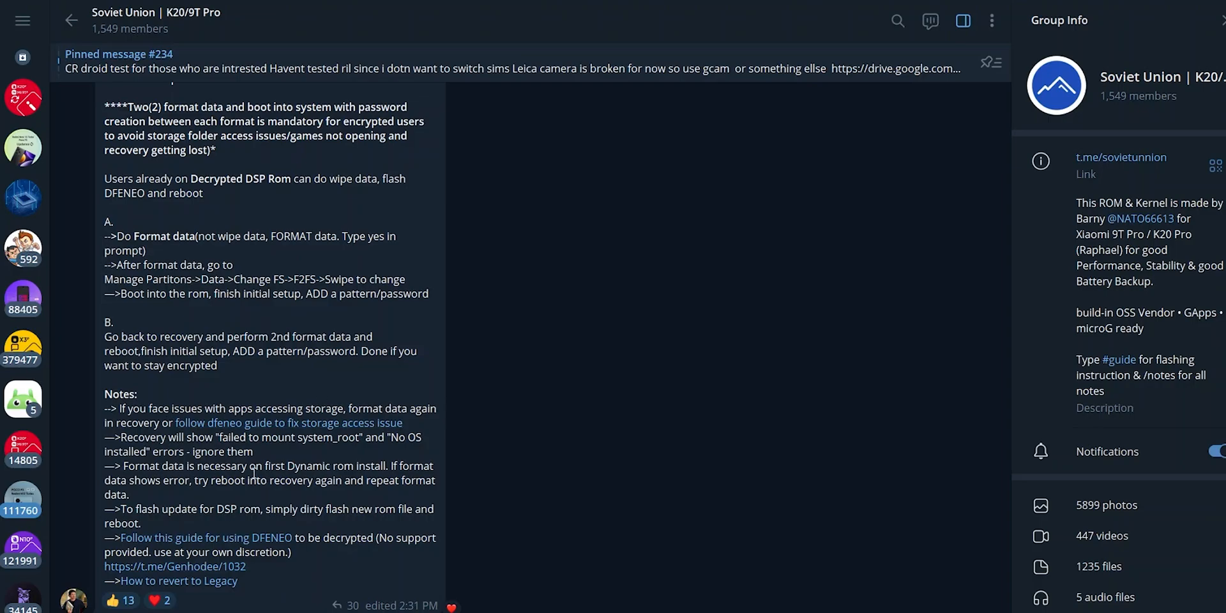
pyautogui.moveTo(264, 446)
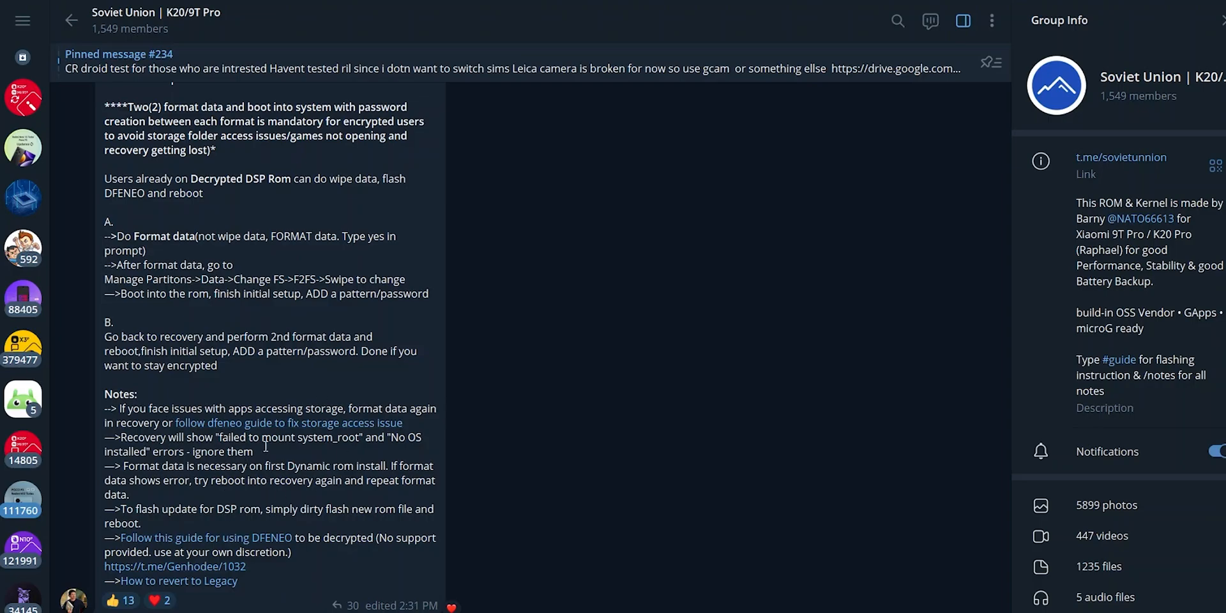
pyautogui.moveTo(306, 308)
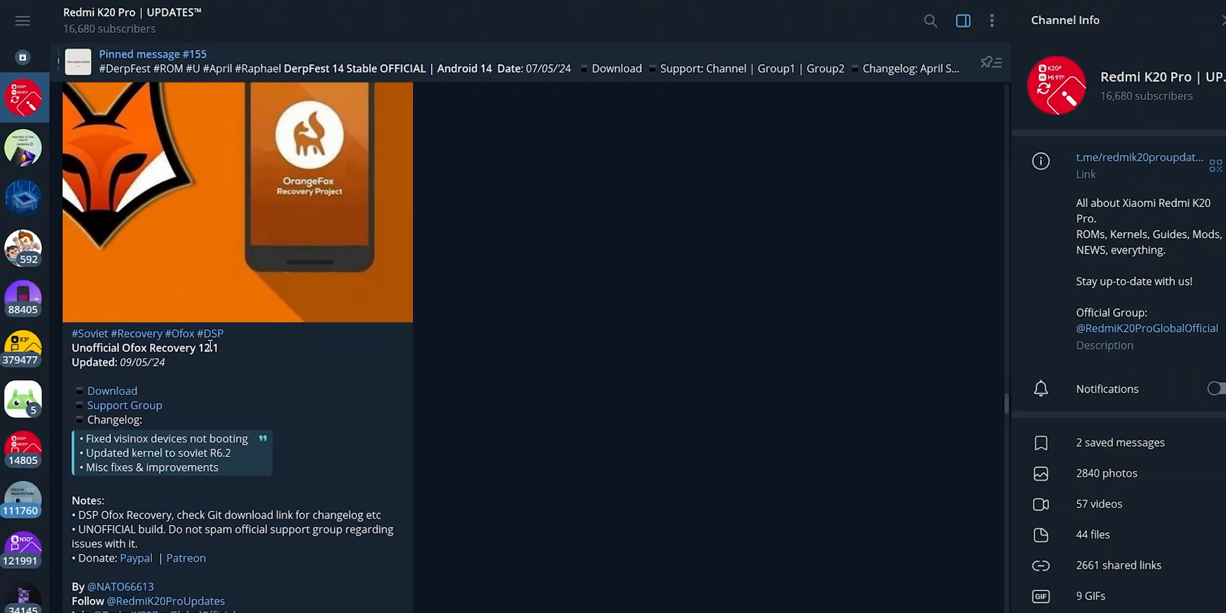
pyautogui.click(112, 390)
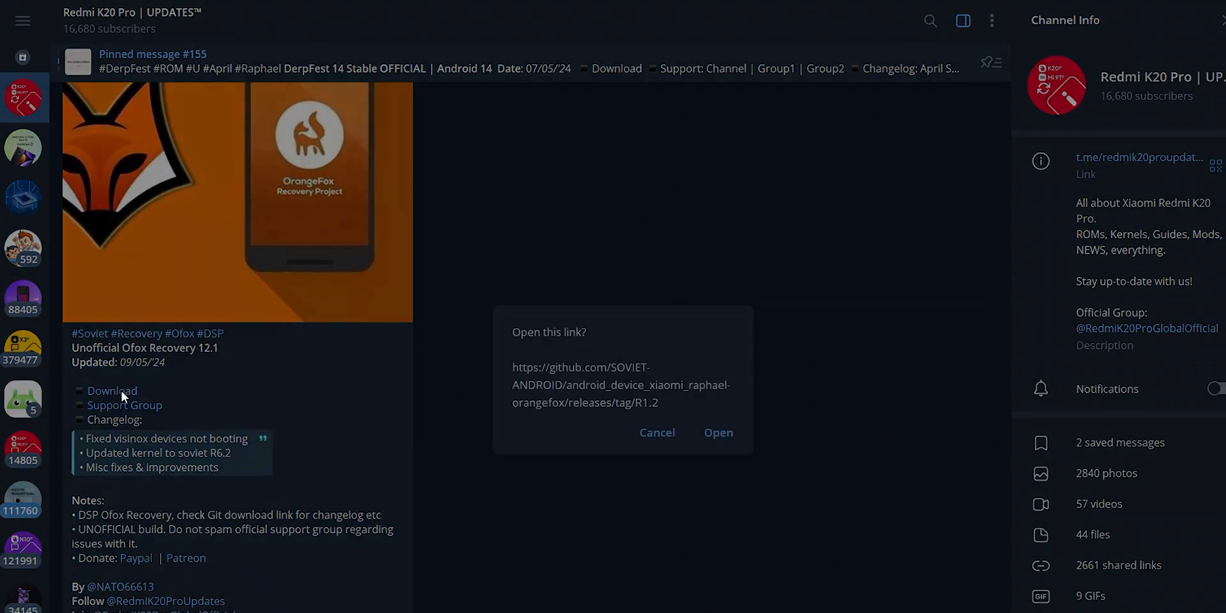
pyautogui.click(717, 432)
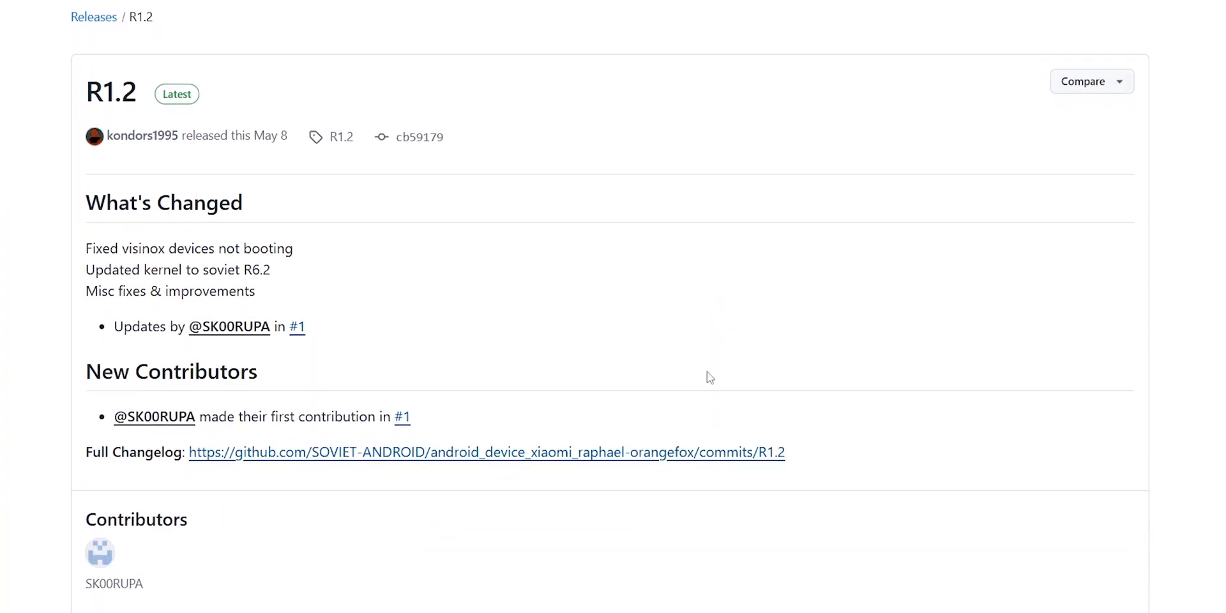
# - Scroll the R1.2 release page to the Assets with the OrangeFox raphael .img and .zip
pyautogui.scroll(-3)
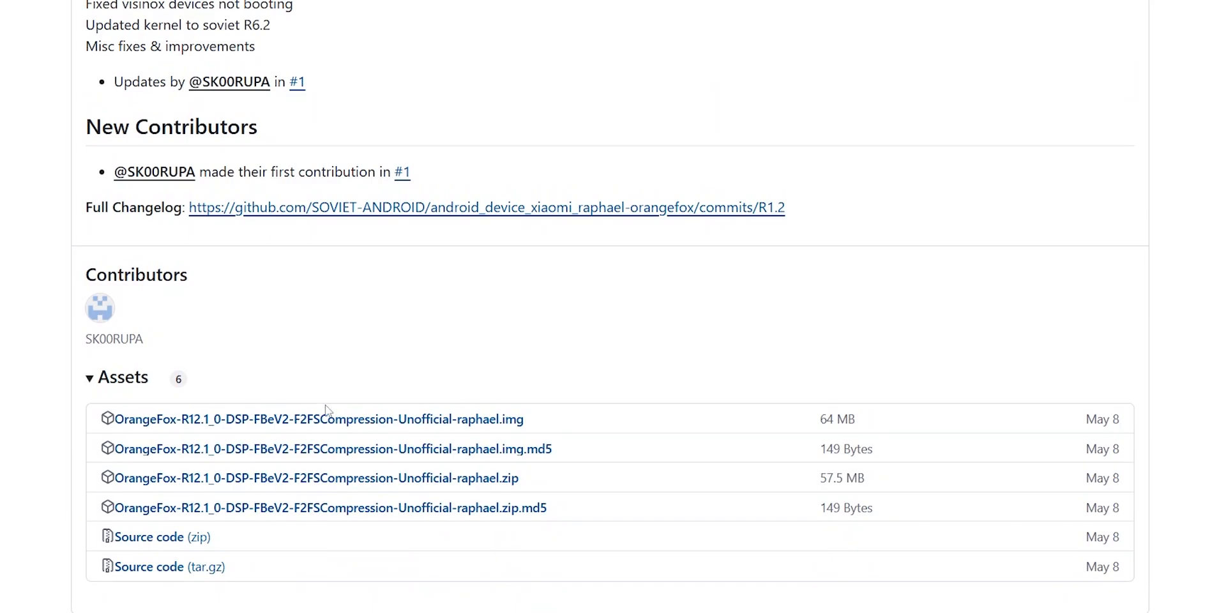
pyautogui.moveTo(488, 492)
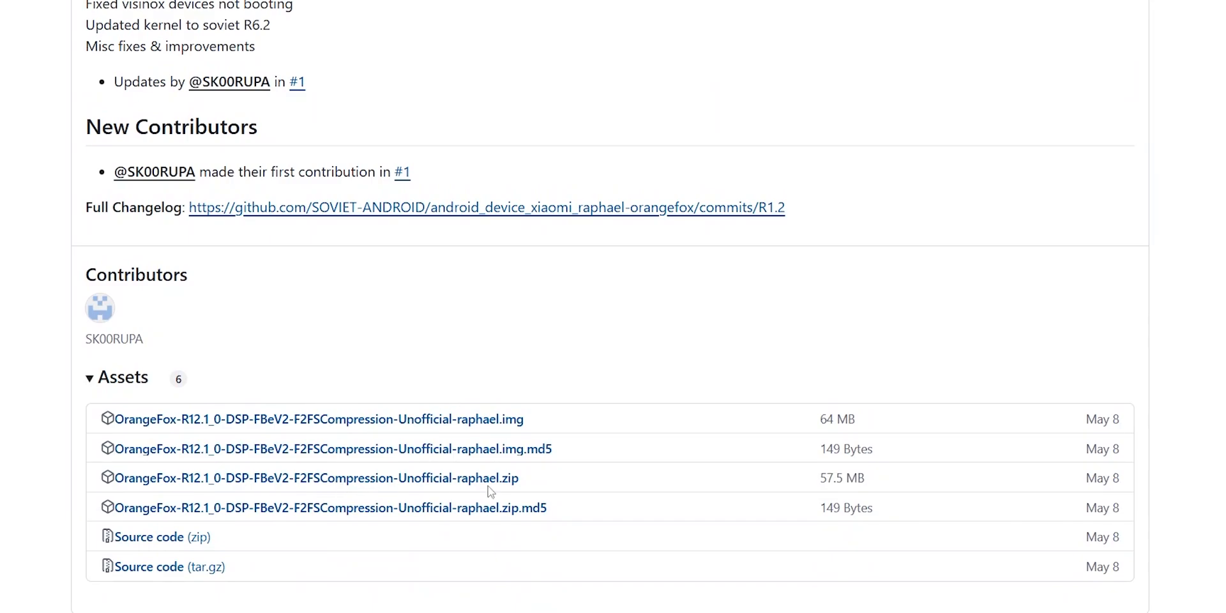
pyautogui.moveTo(460, 481)
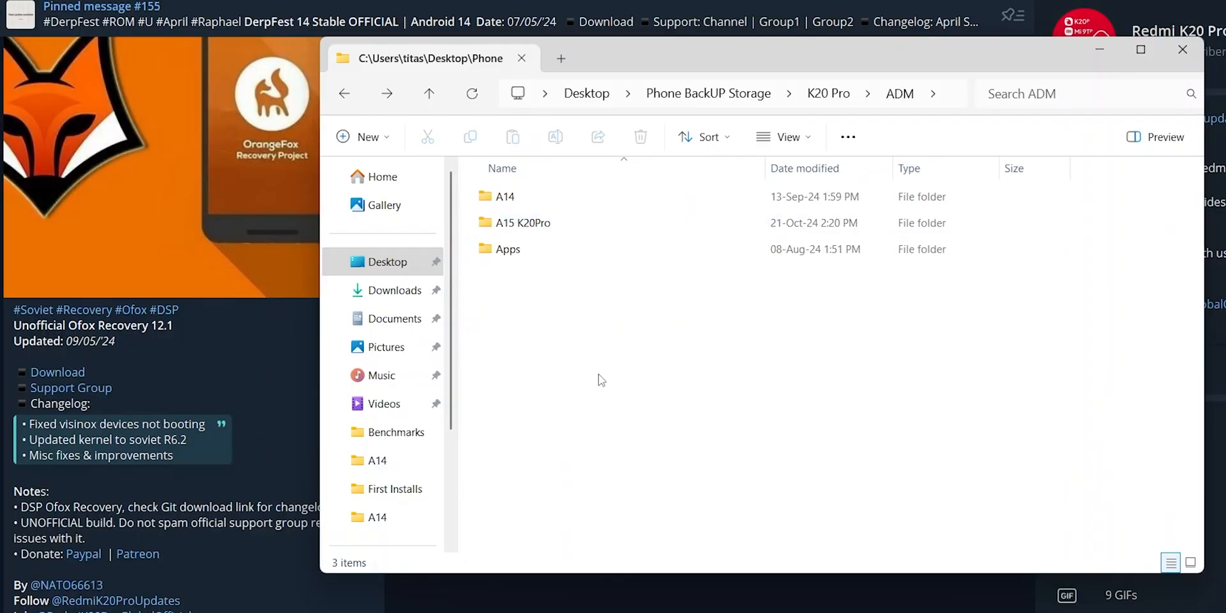
# - Open the A15 K20Pro folder and highlight the firmware, OrangeFox and YAAP-15 zips
pyautogui.click(522, 223)
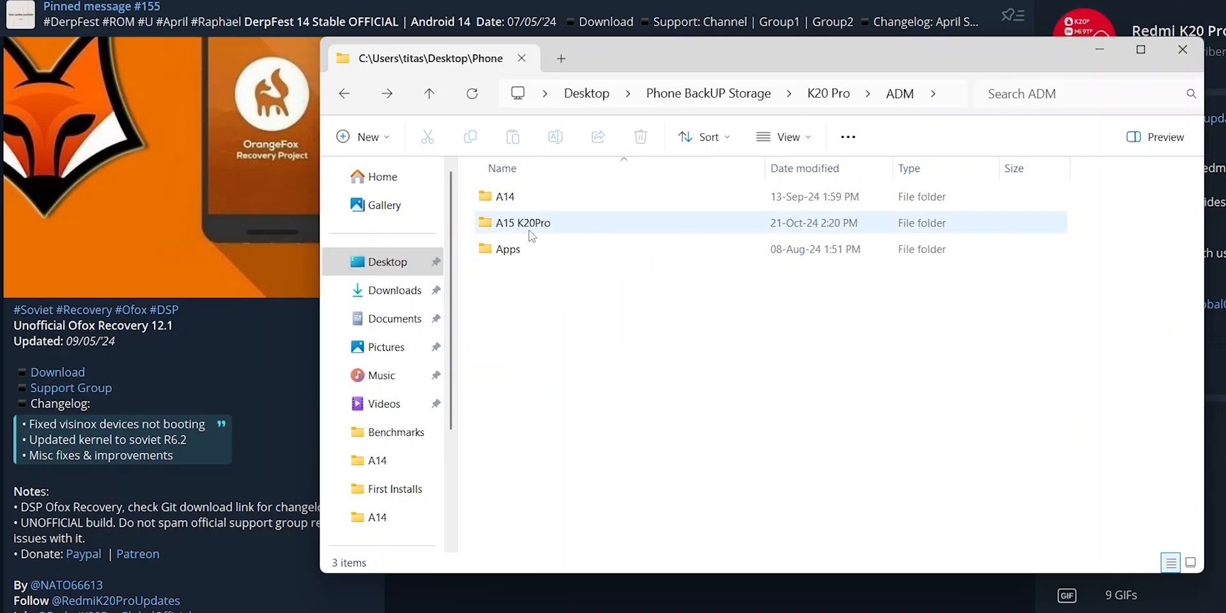
pyautogui.doubleClick(521, 223)
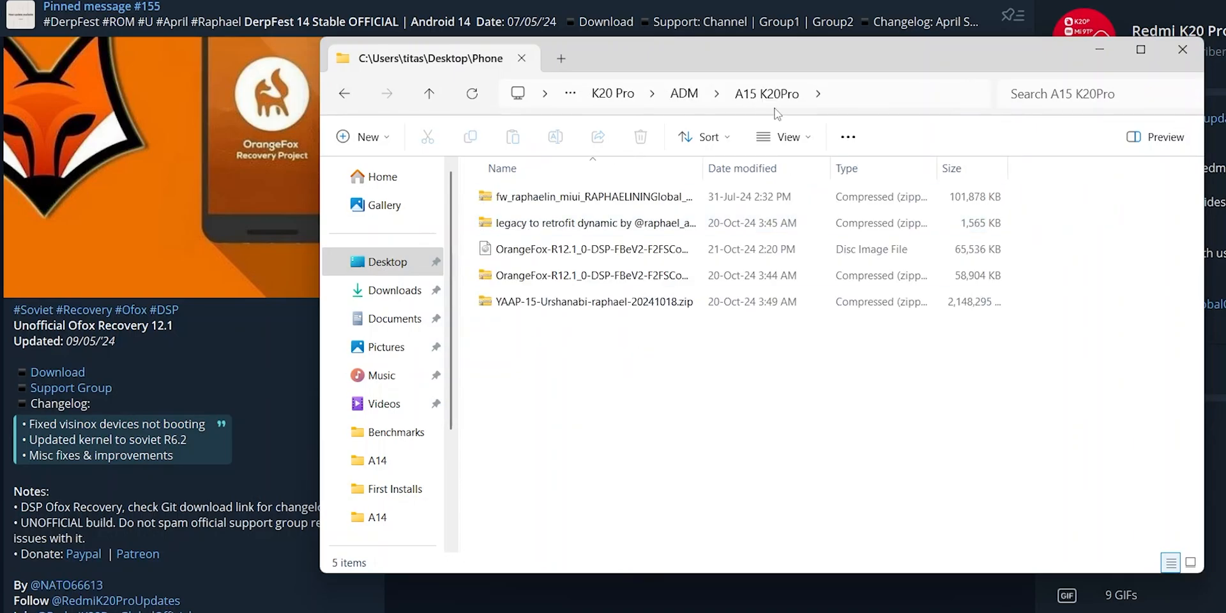
pyautogui.click(592, 196)
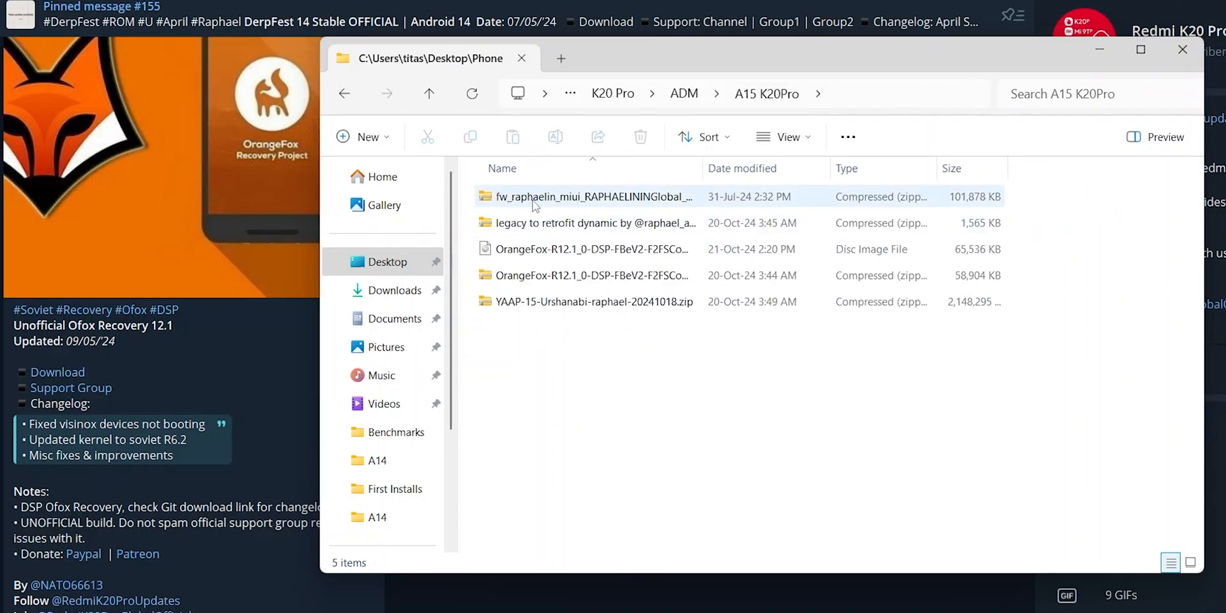
pyautogui.click(592, 223)
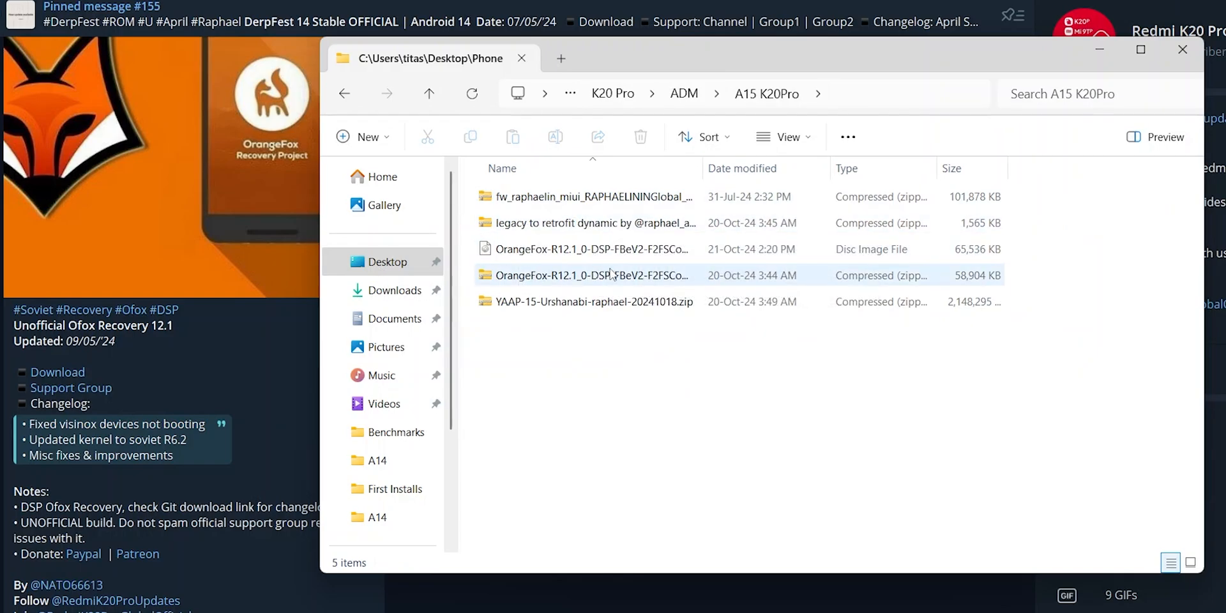
pyautogui.click(593, 249)
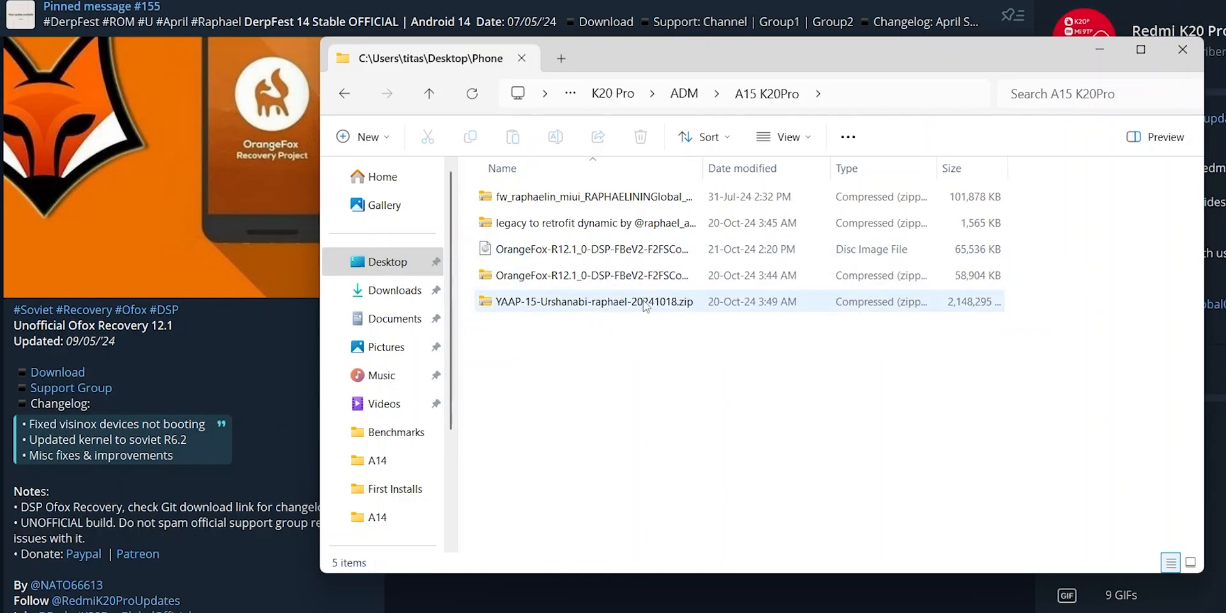
pyautogui.moveTo(593, 301)
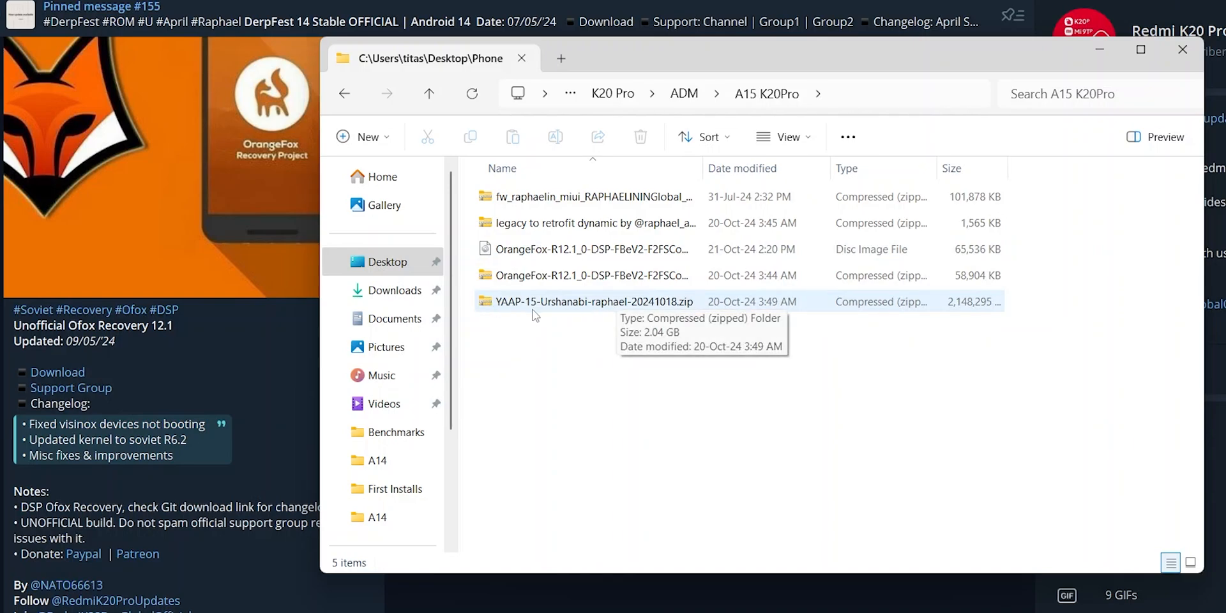
pyautogui.moveTo(630, 311)
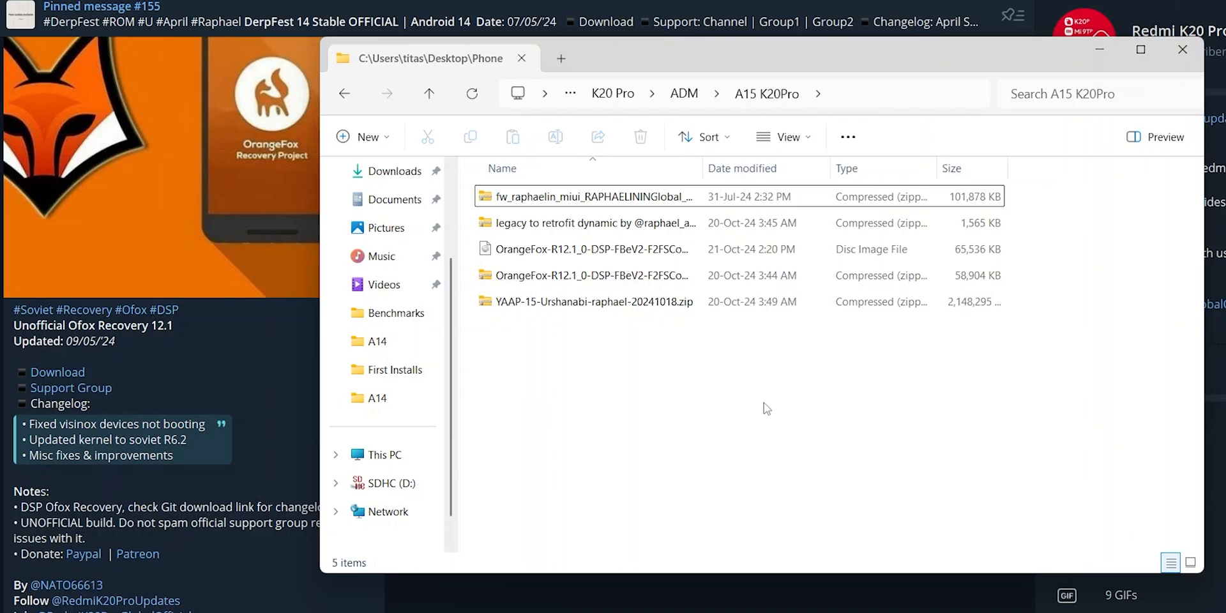
# - Paste the A15 K20Pro folder into the phone's Internal shared storage over MTP
pyautogui.click(773, 58)
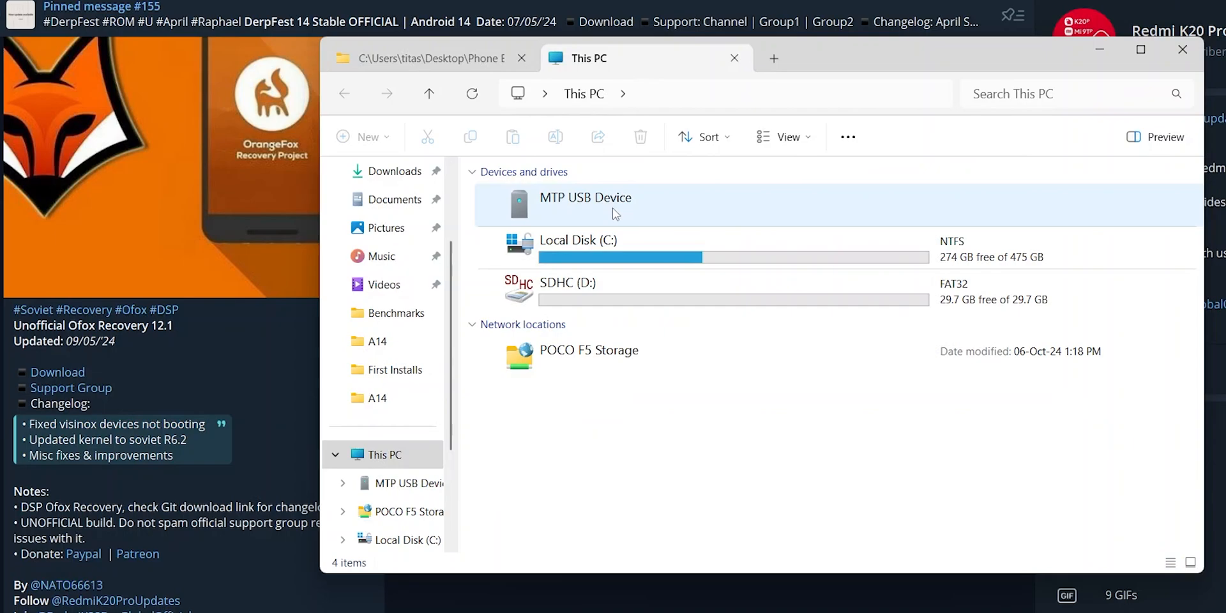
pyautogui.doubleClick(585, 197)
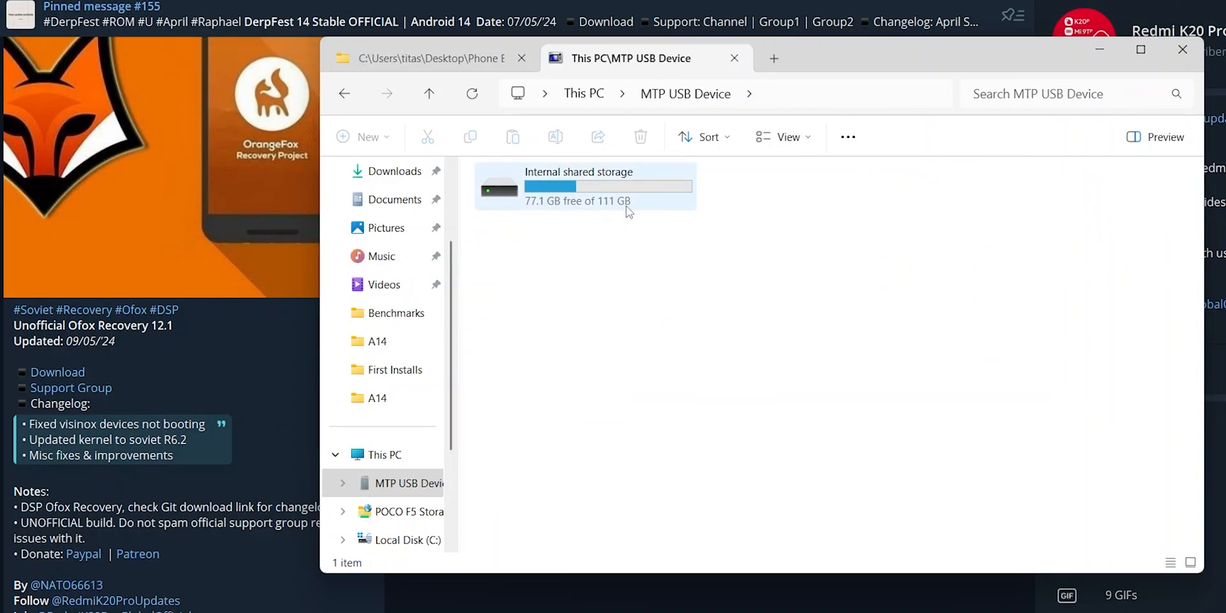
pyautogui.moveTo(609, 186)
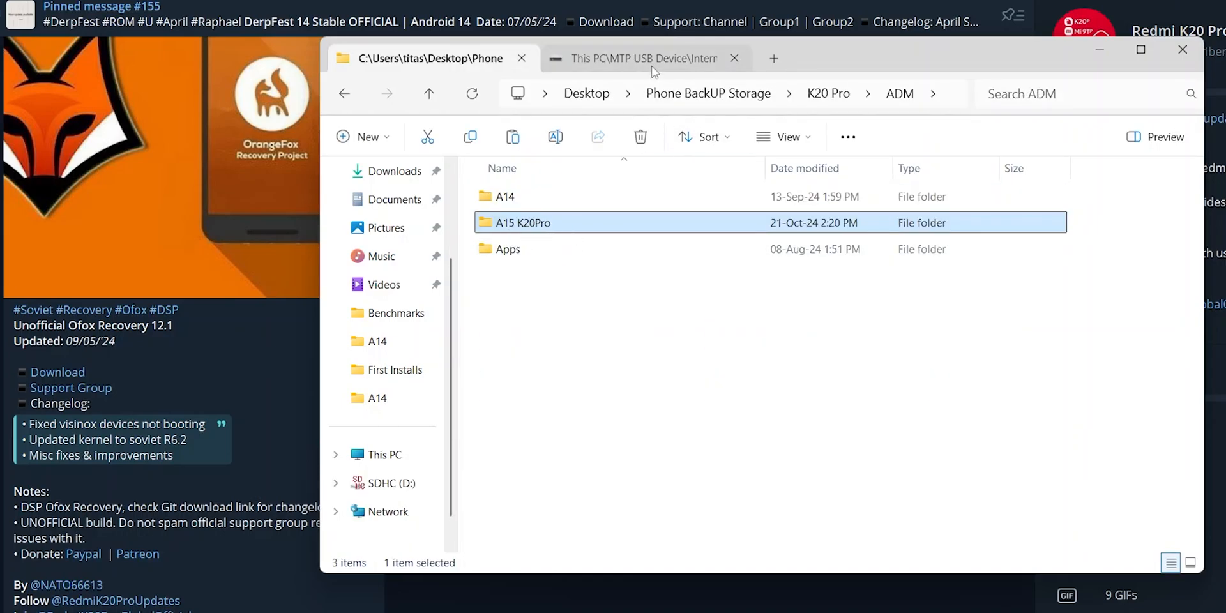
pyautogui.click(641, 58)
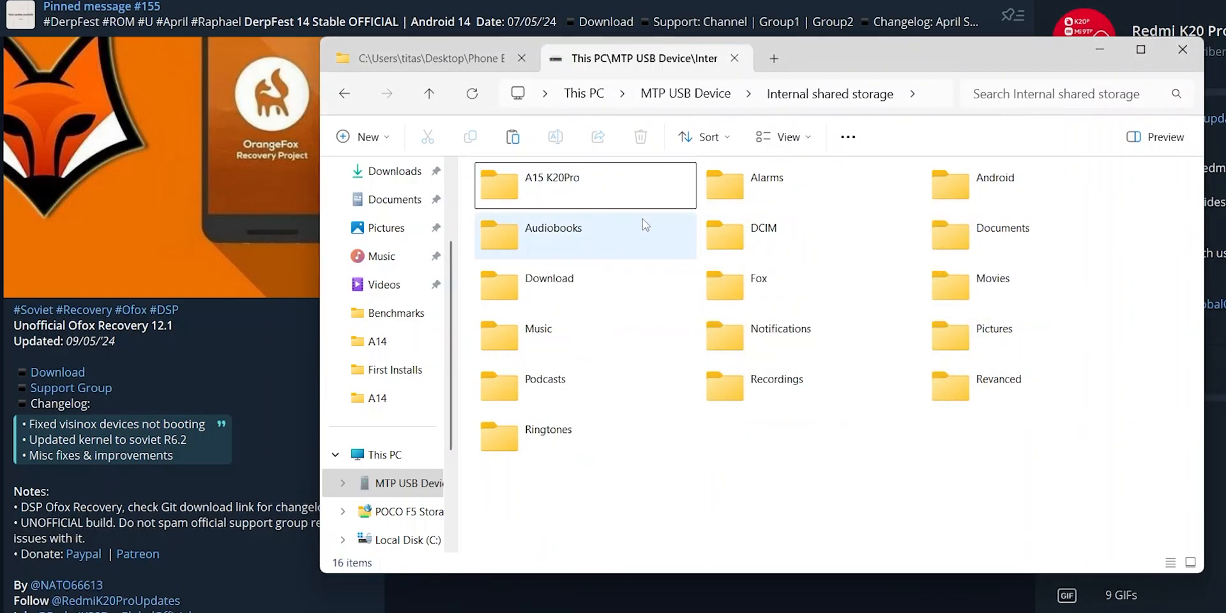
pyautogui.doubleClick(551, 177)
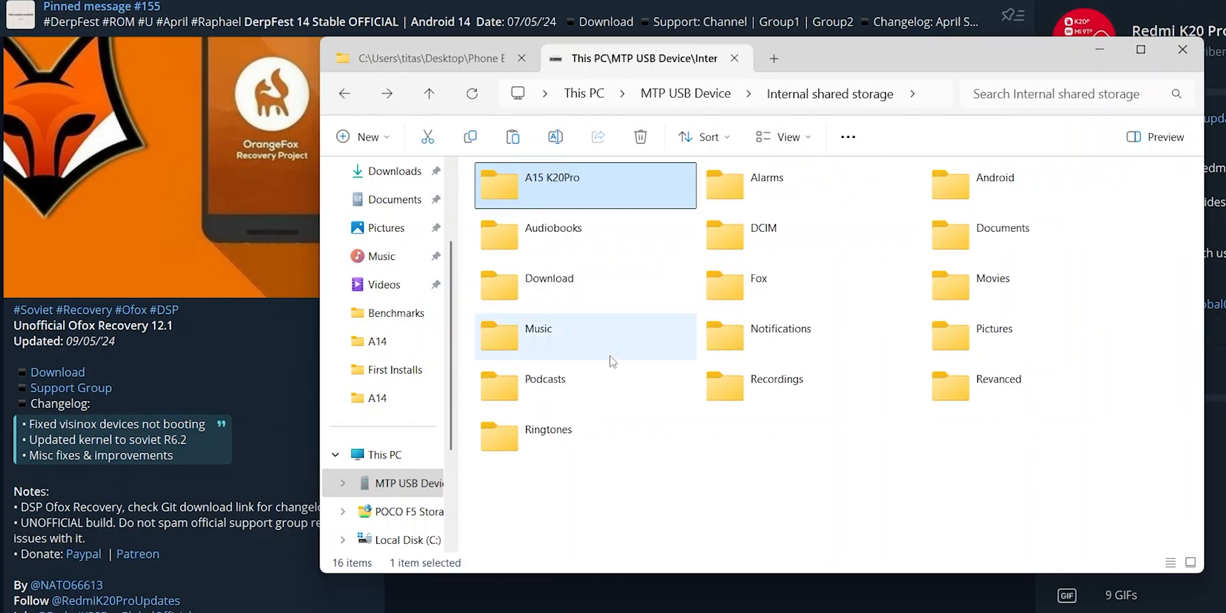
pyautogui.click(696, 499)
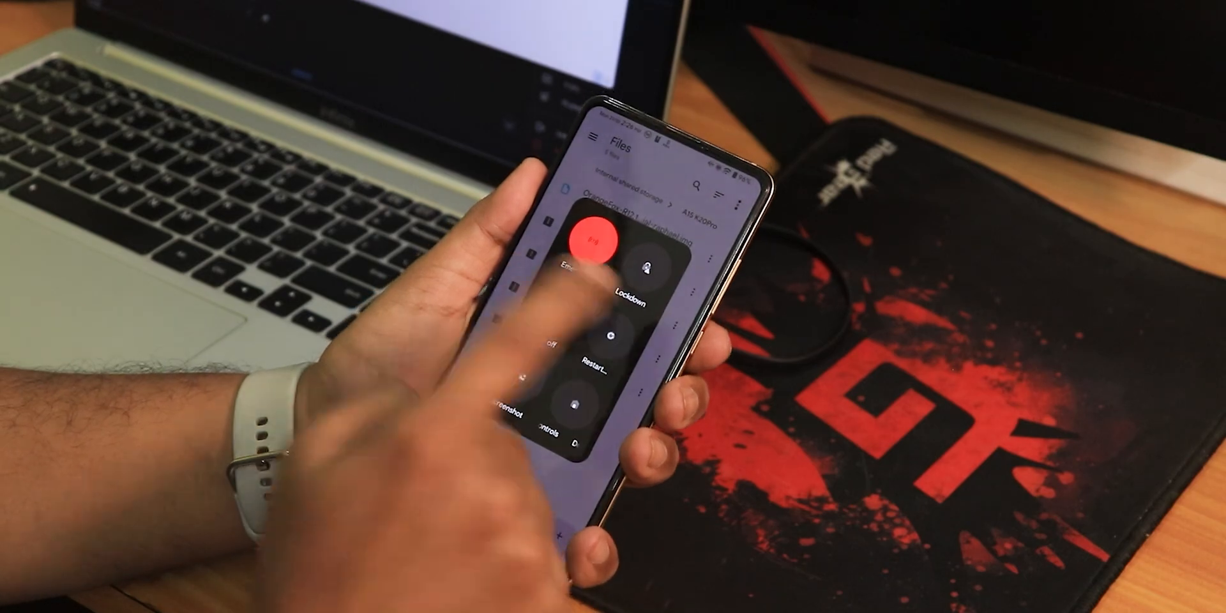
# - Restart the phone into OrangeFox recovery and accept the Welcome to OrangeFox screen
pyautogui.click(610, 352)
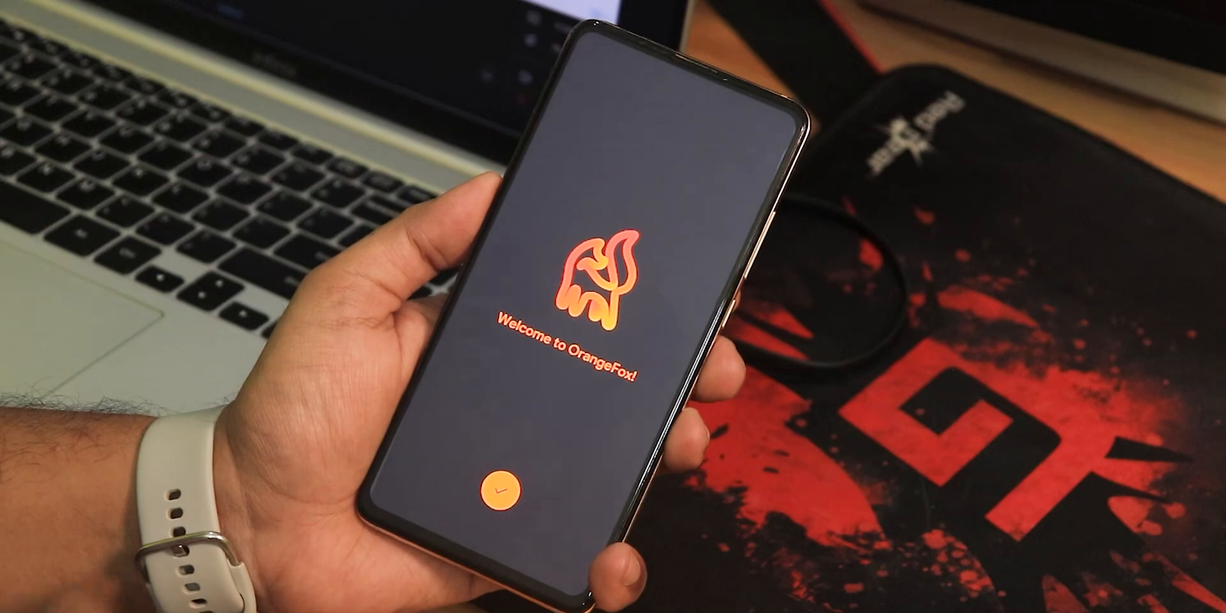
pyautogui.click(497, 489)
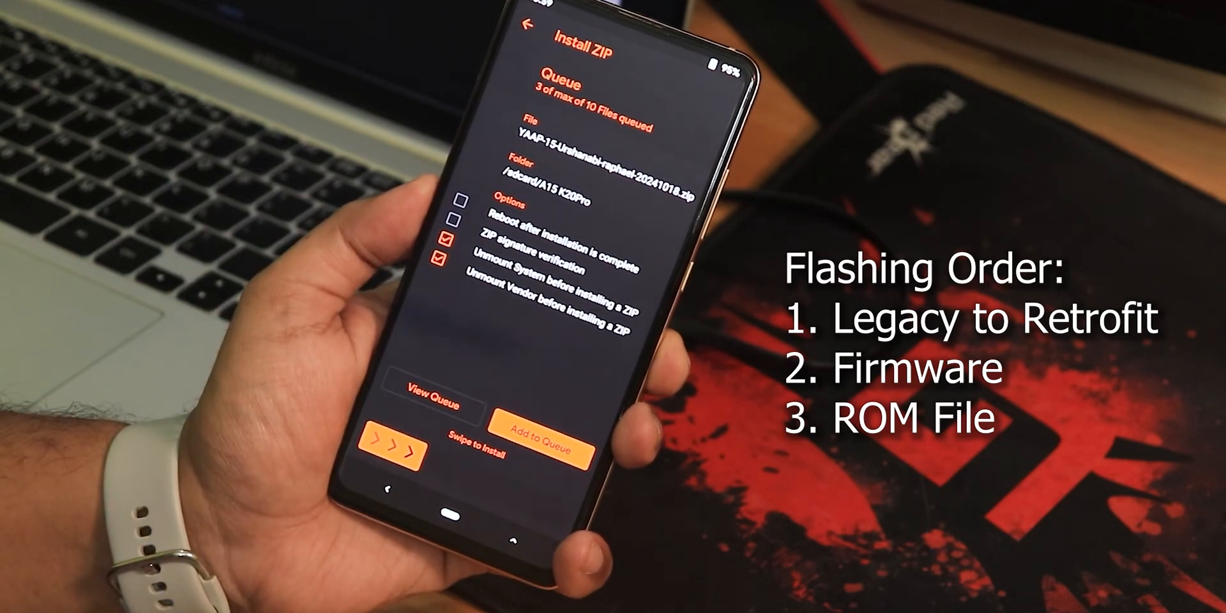
# - Install the queued Legacy to Retrofit, firmware and YAAP-15 ROM zips
pyautogui.click(425, 405)
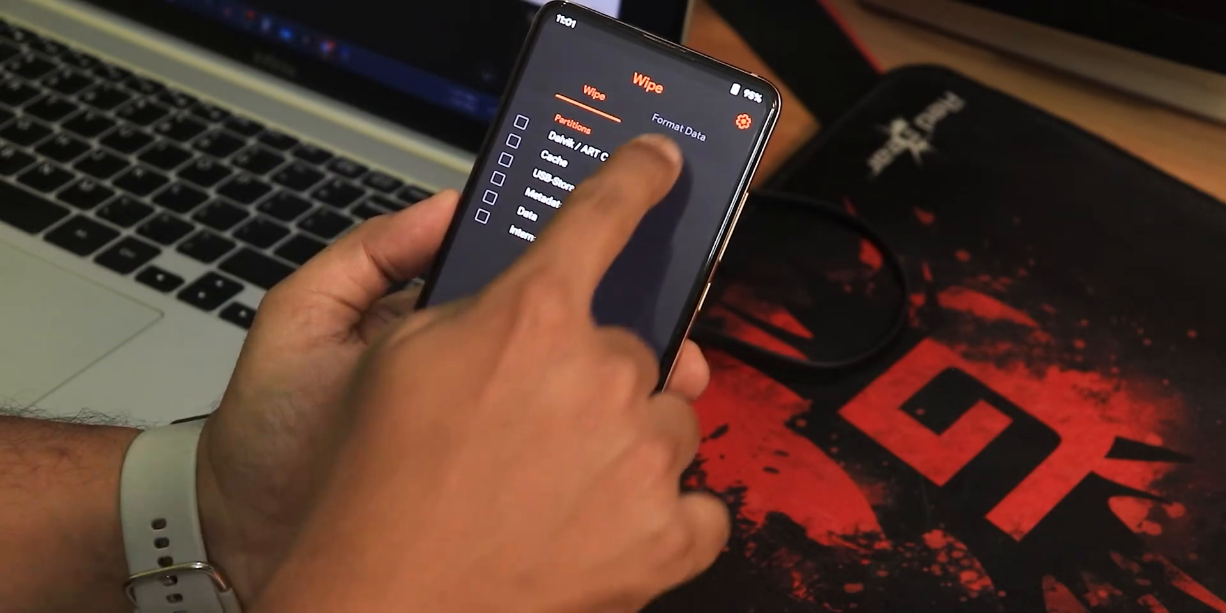
# - Format Data by confirming with 'yes', then reboot into the YAAP Android 15 system
pyautogui.click(674, 121)
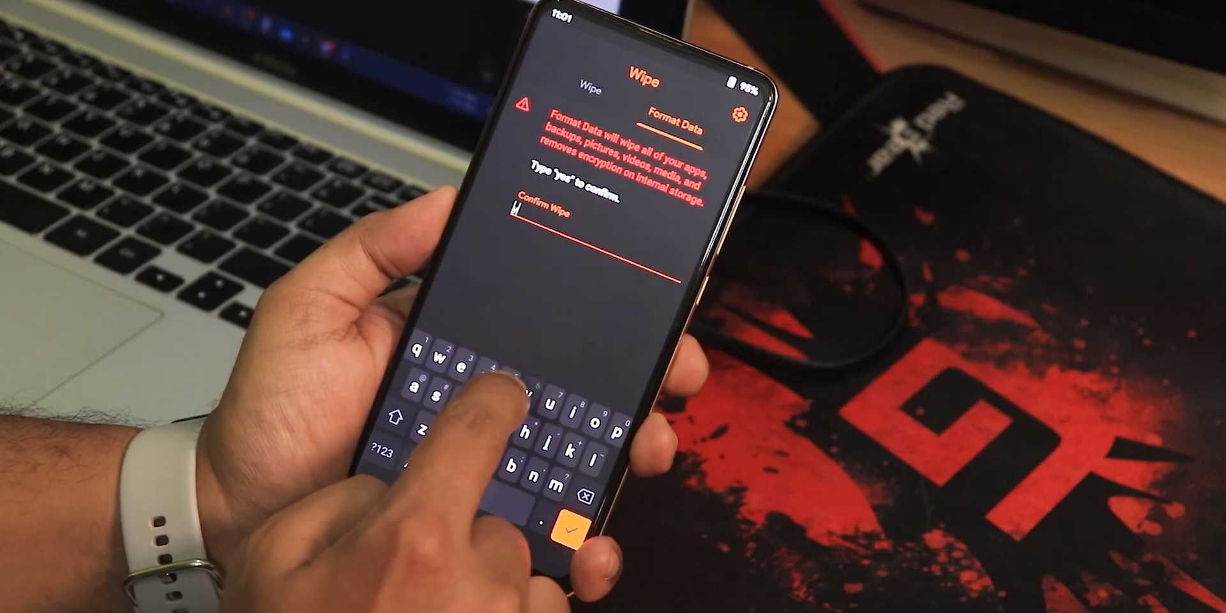
pyautogui.write('yes')
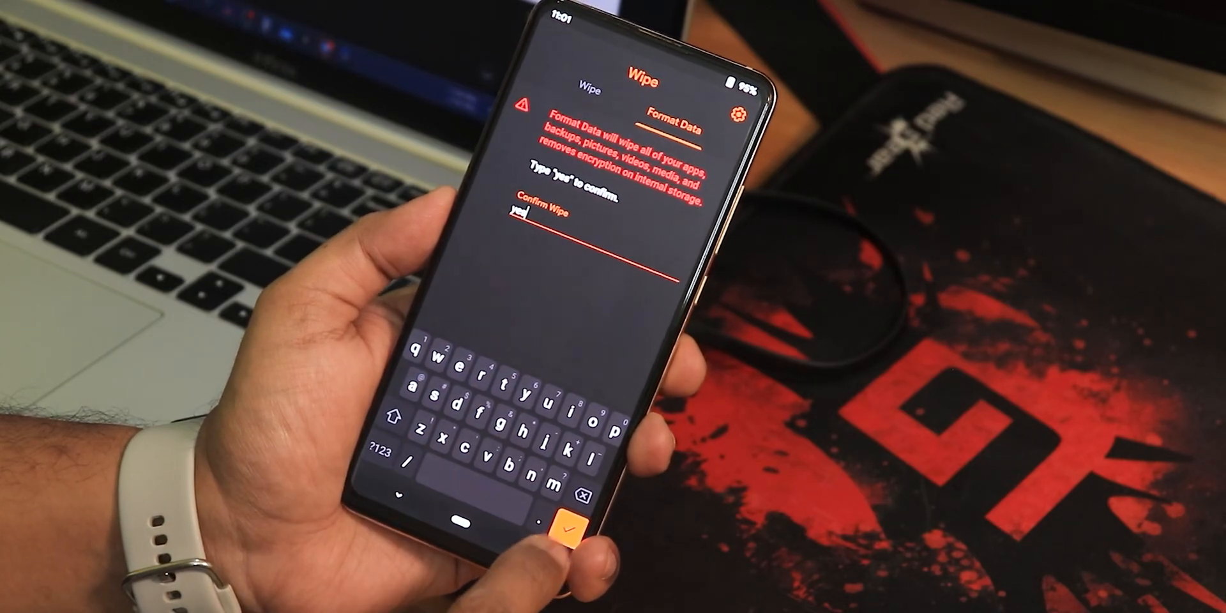
pyautogui.click(546, 532)
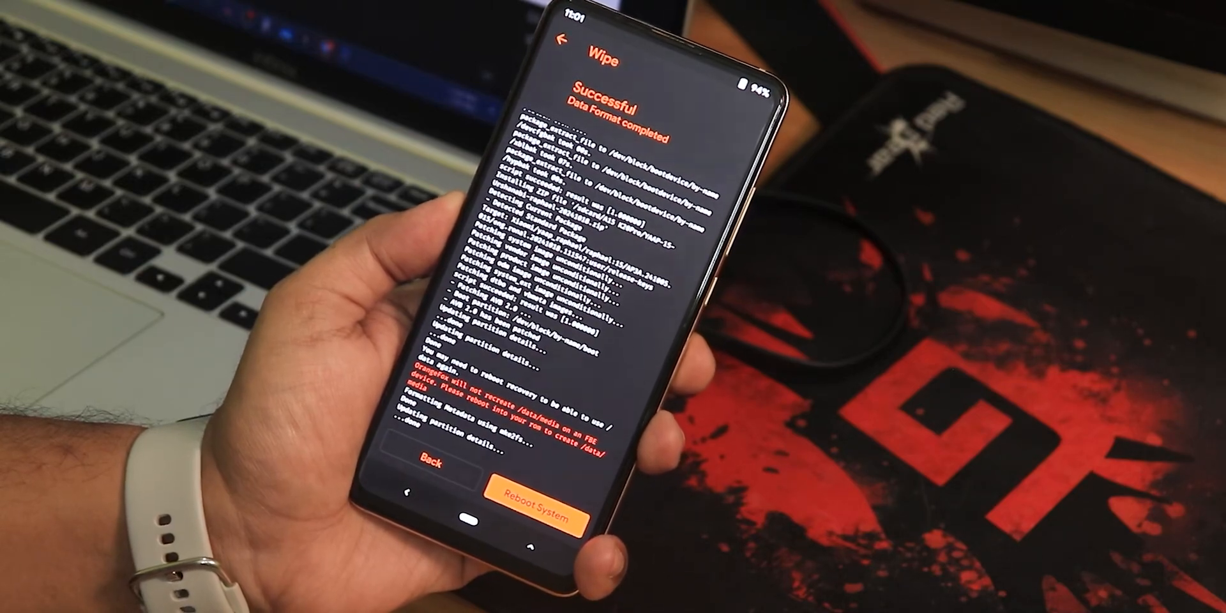
pyautogui.click(536, 497)
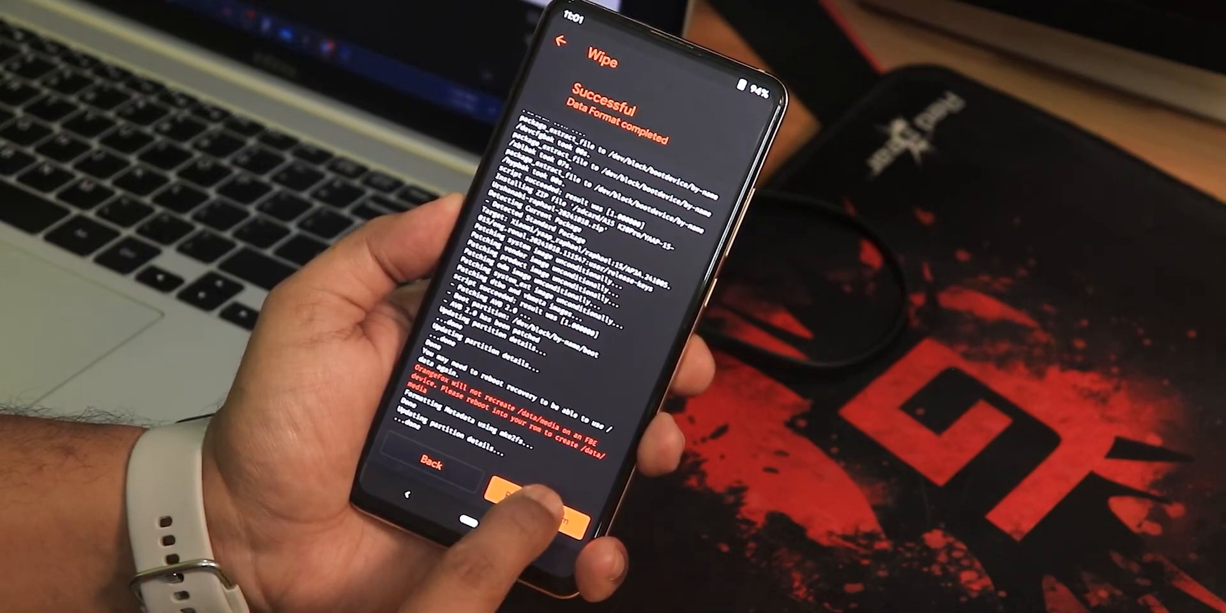
pyautogui.click(508, 508)
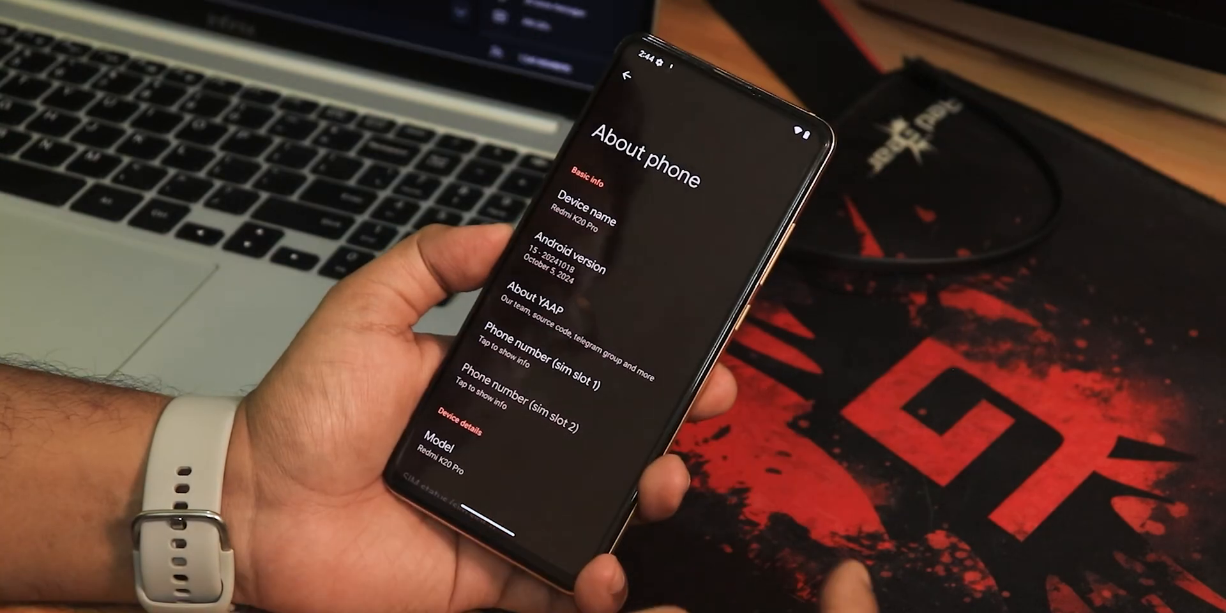
# - Trigger the Android 15 easter egg from Android version and dismiss the full screen notice
pyautogui.click(571, 258)
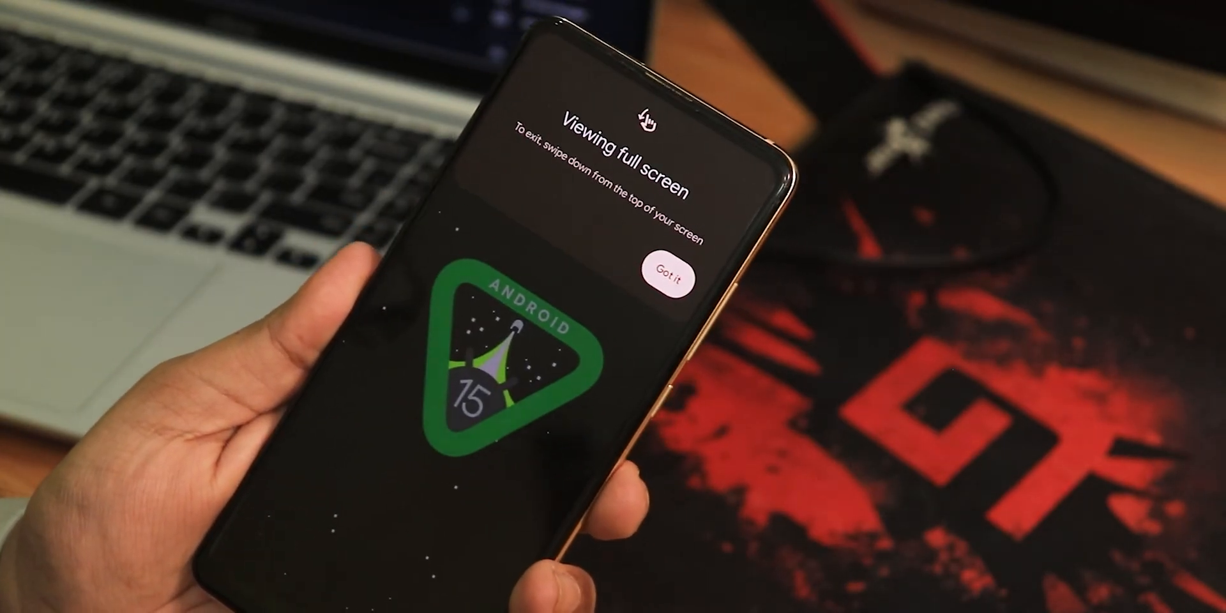
pyautogui.click(670, 275)
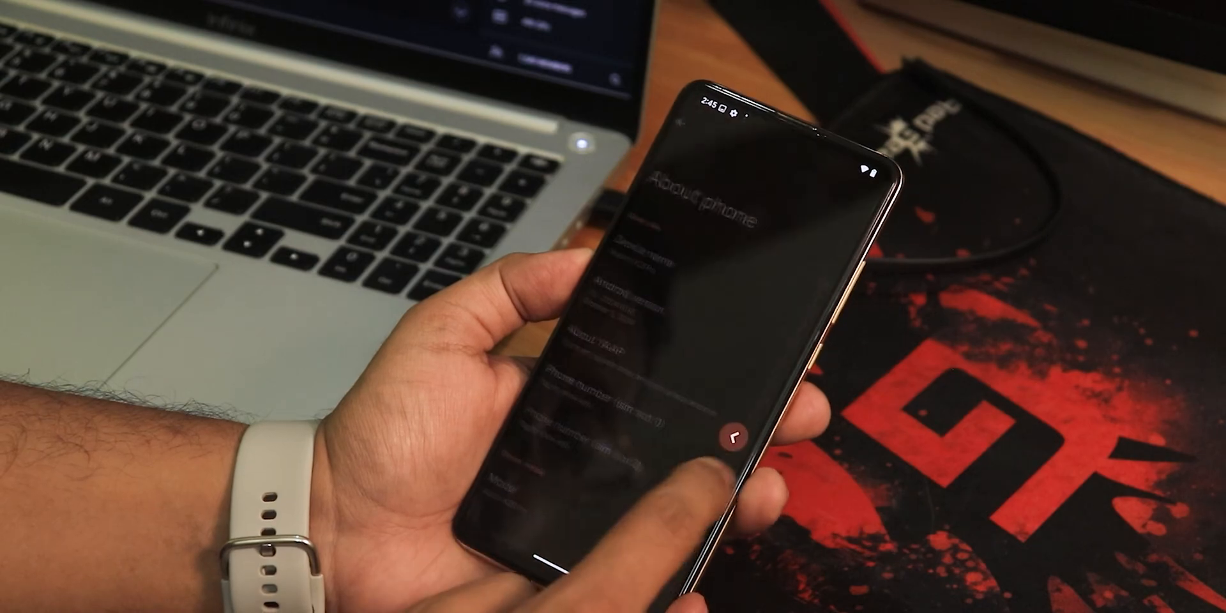
# - Go back from the easter egg and out of About phone
pyautogui.click(738, 437)
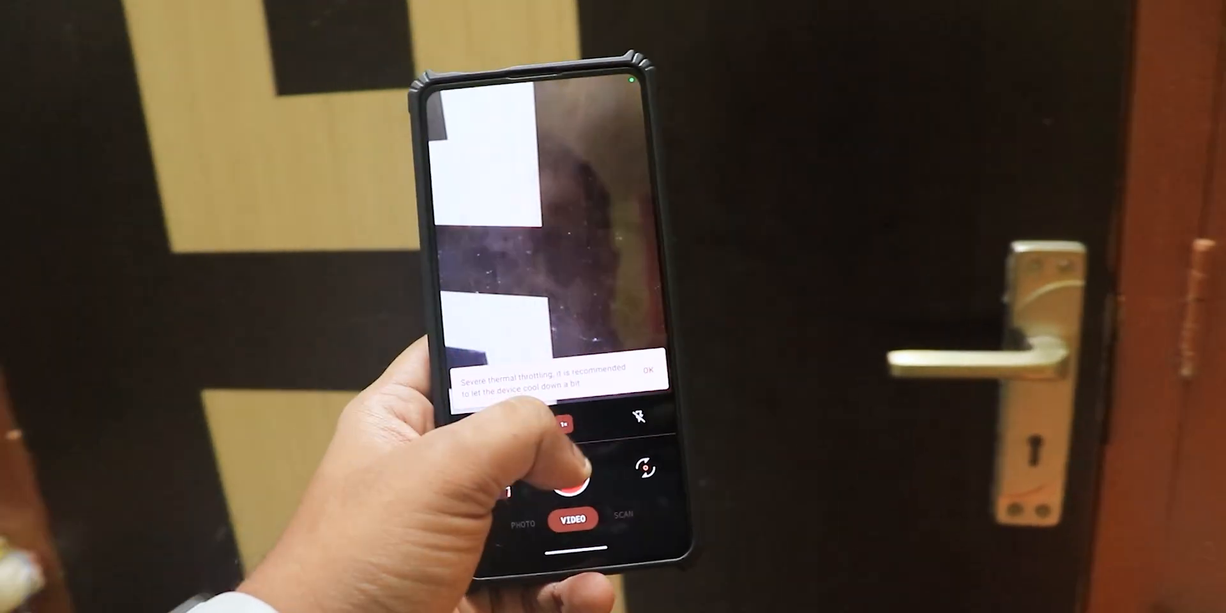
# - Record a test video in Video mode and swipe through the captured gallery shots
pyautogui.click(571, 495)
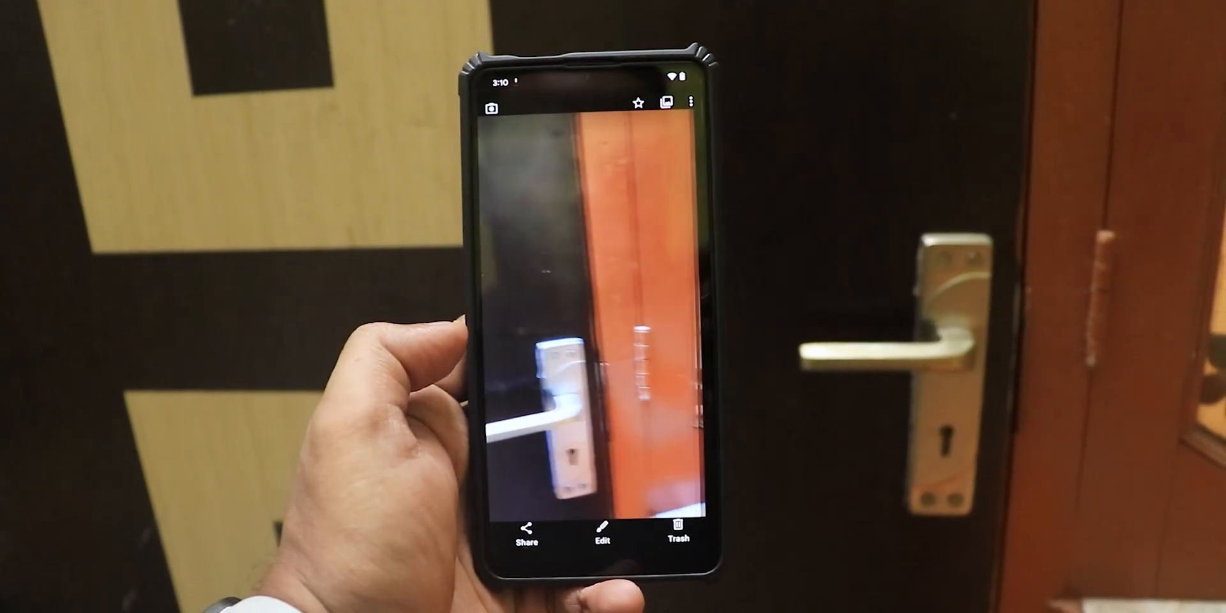
pyautogui.hscroll(-3)
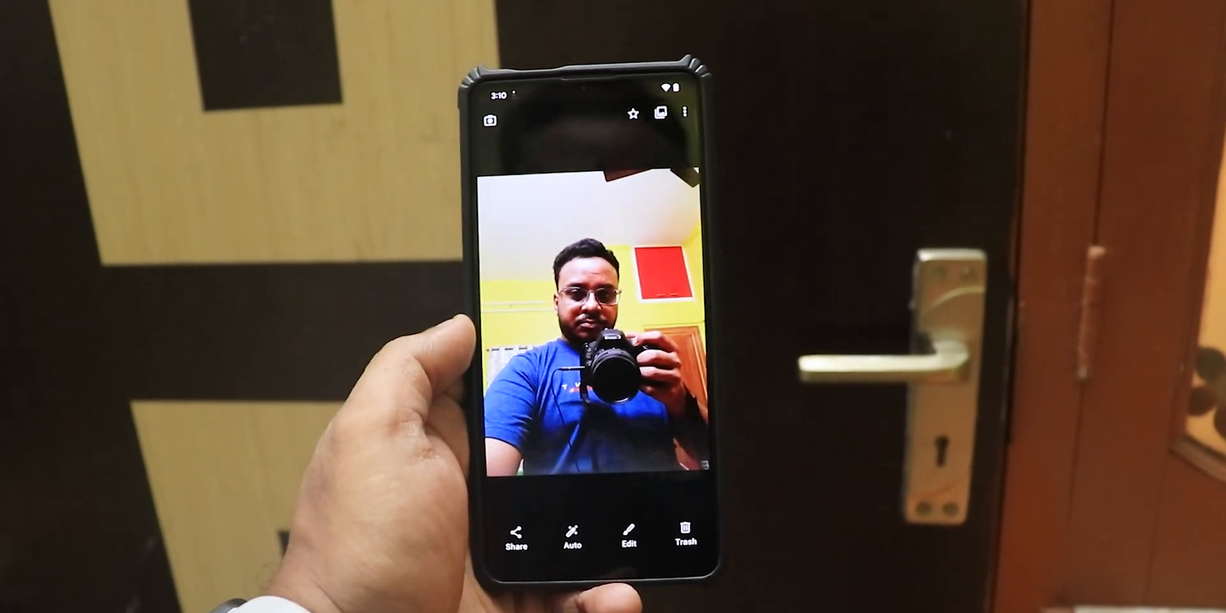